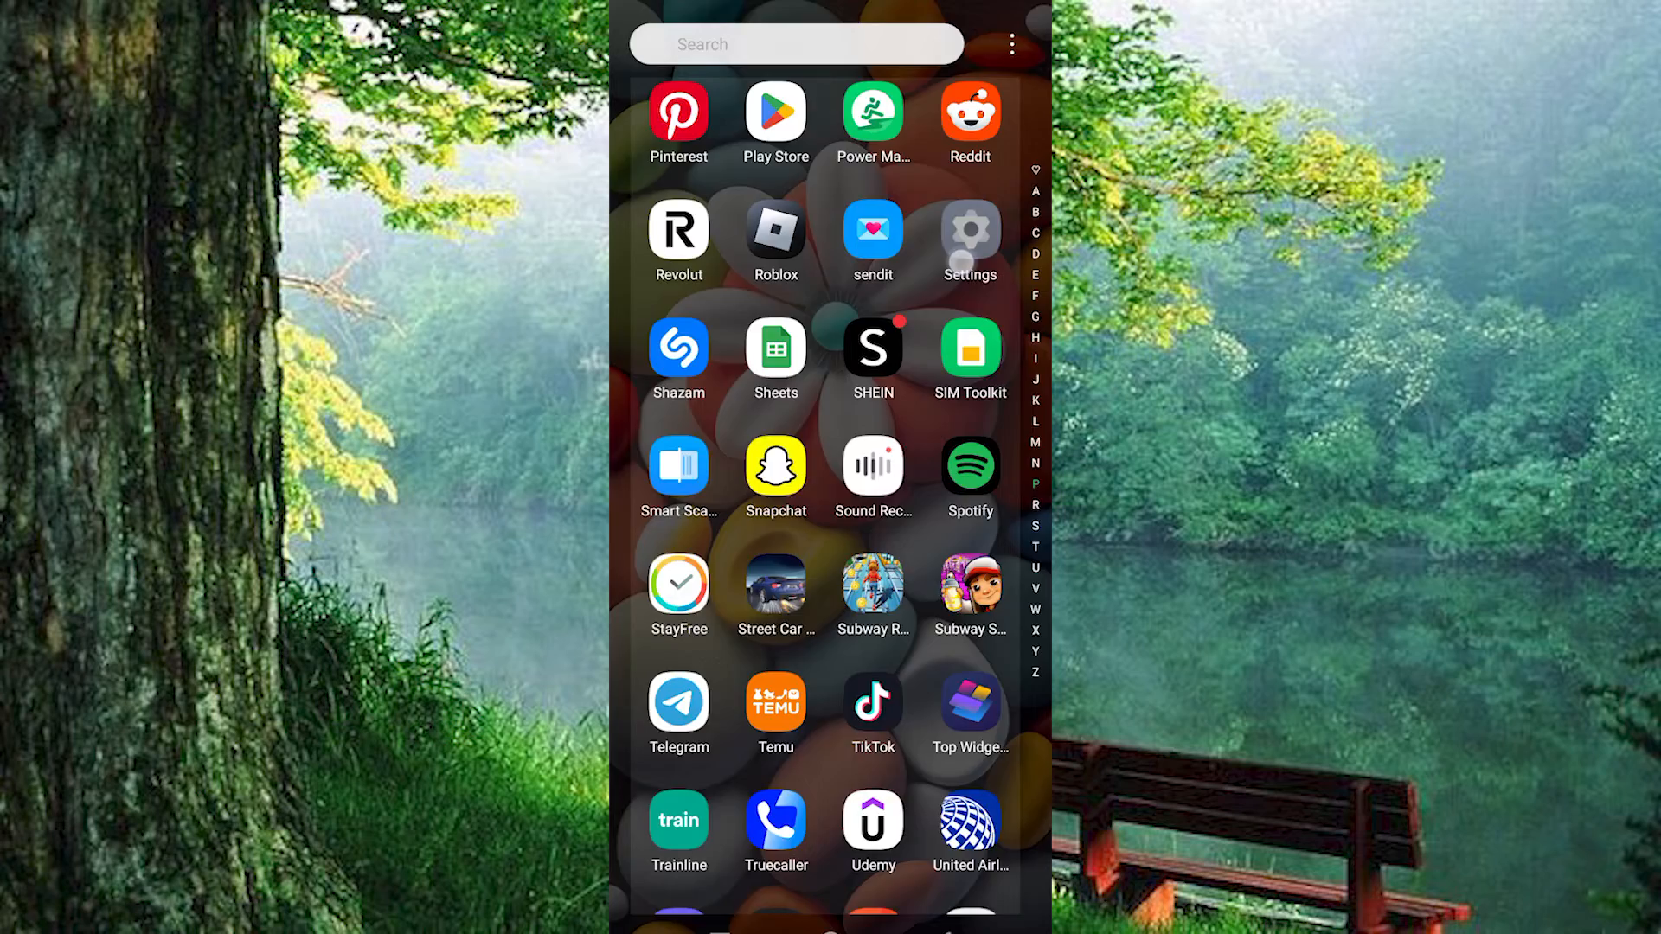
Step: Open Settings and scroll down to the App management and System entries
click(970, 234)
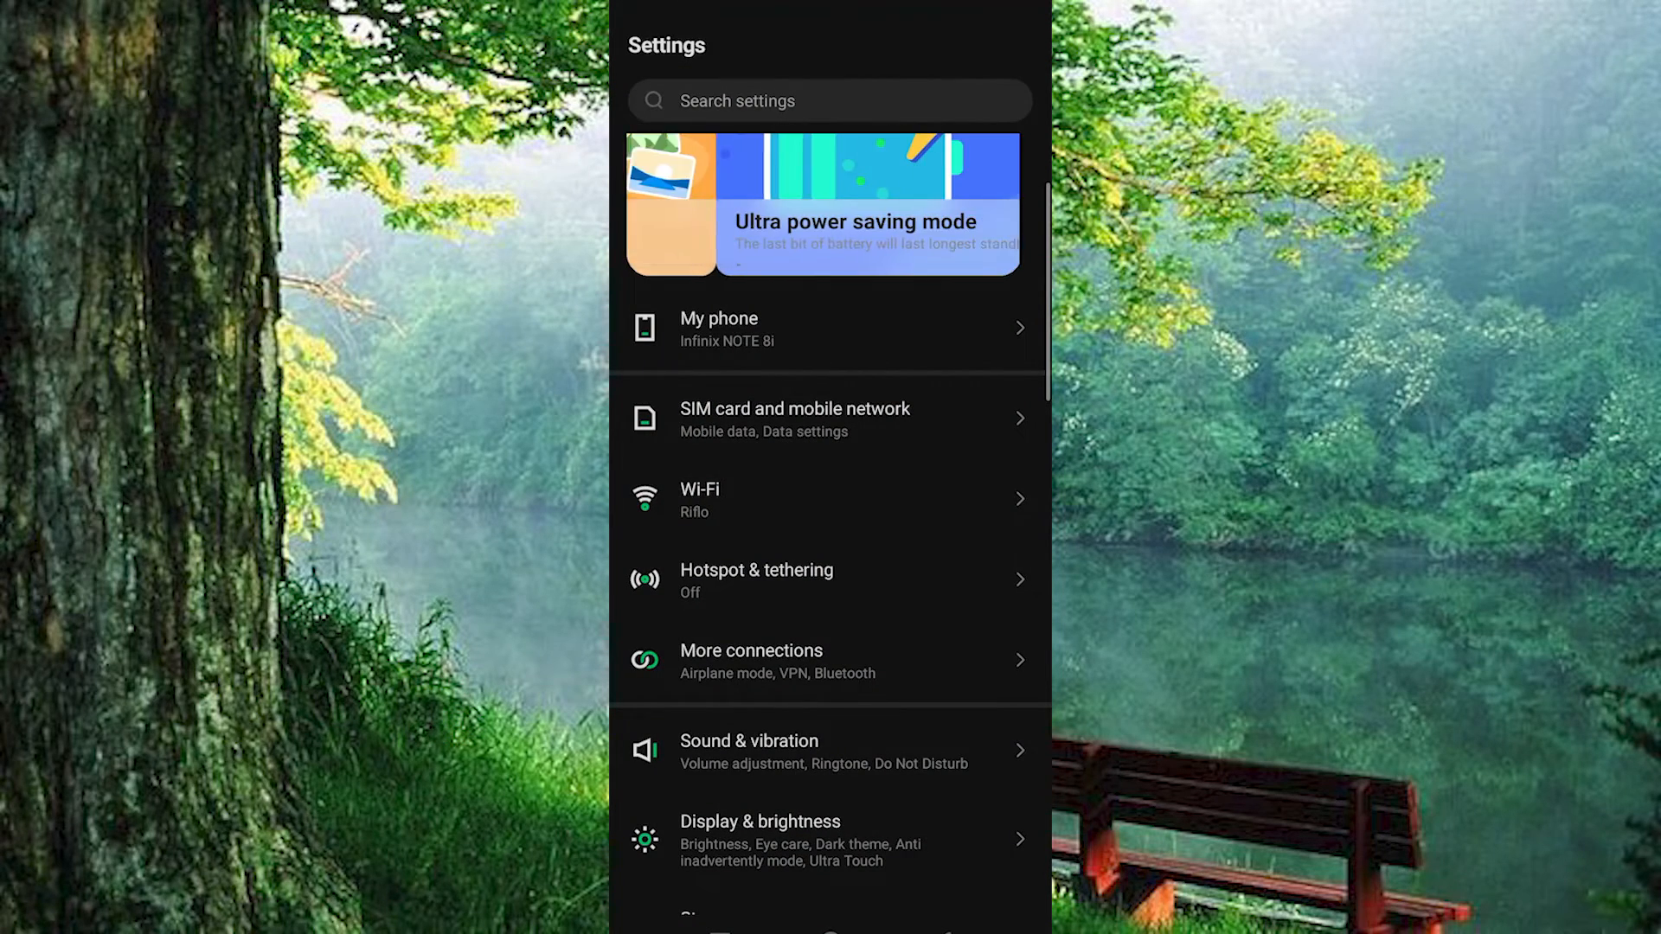
scroll(down, 3)
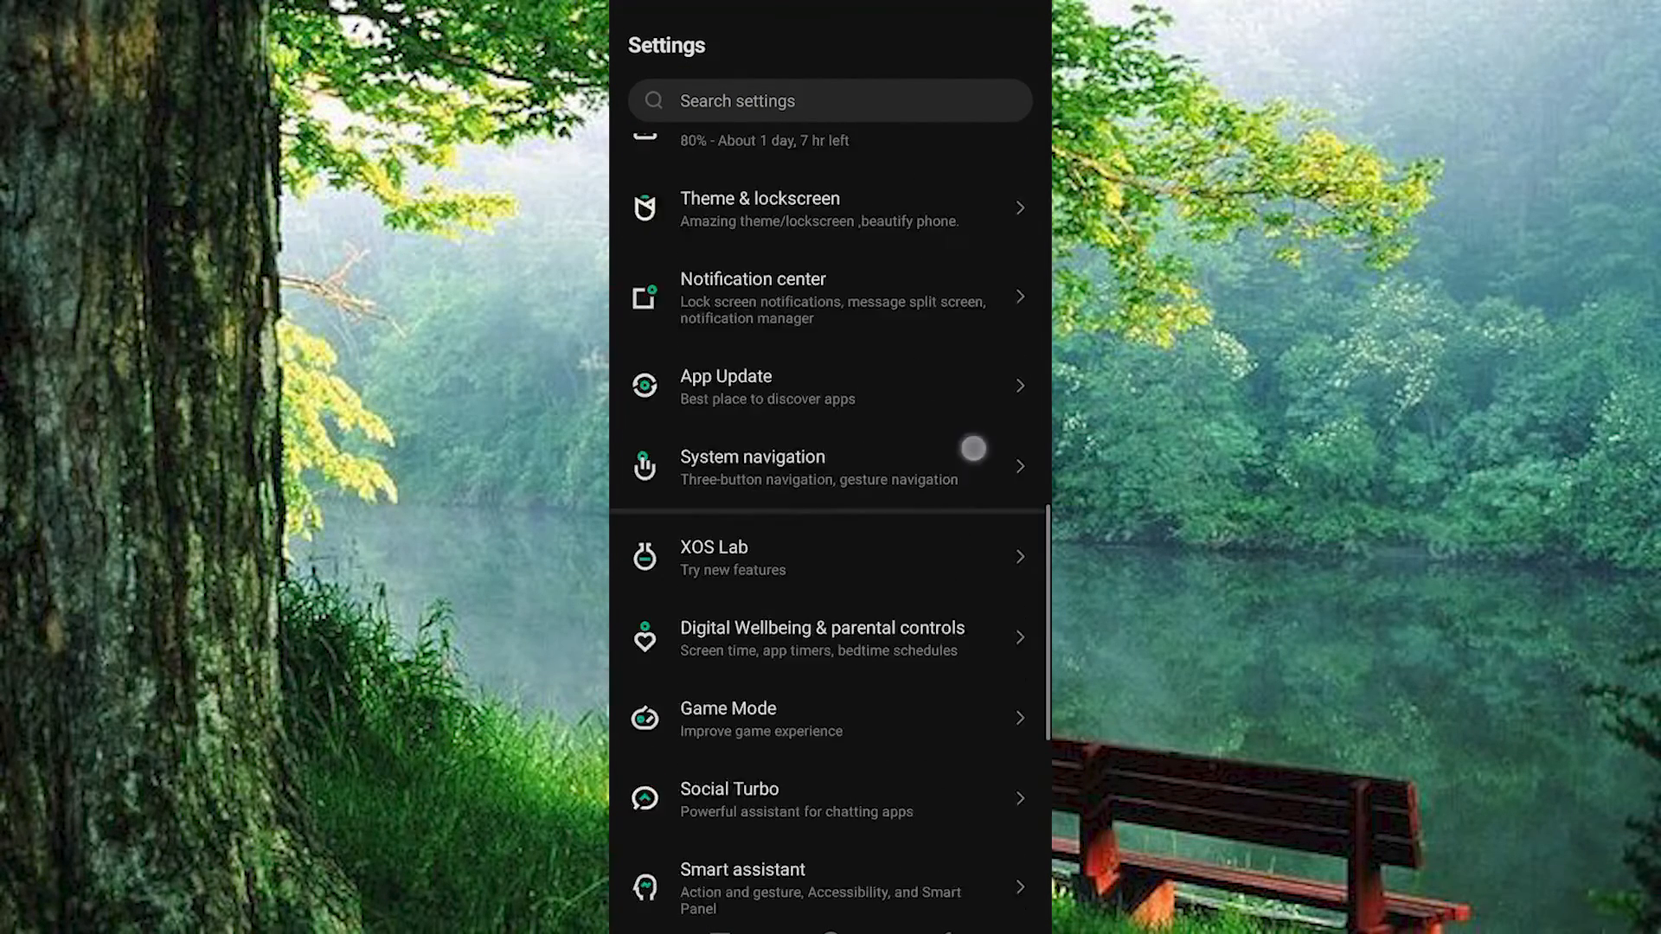
scroll(down, 3)
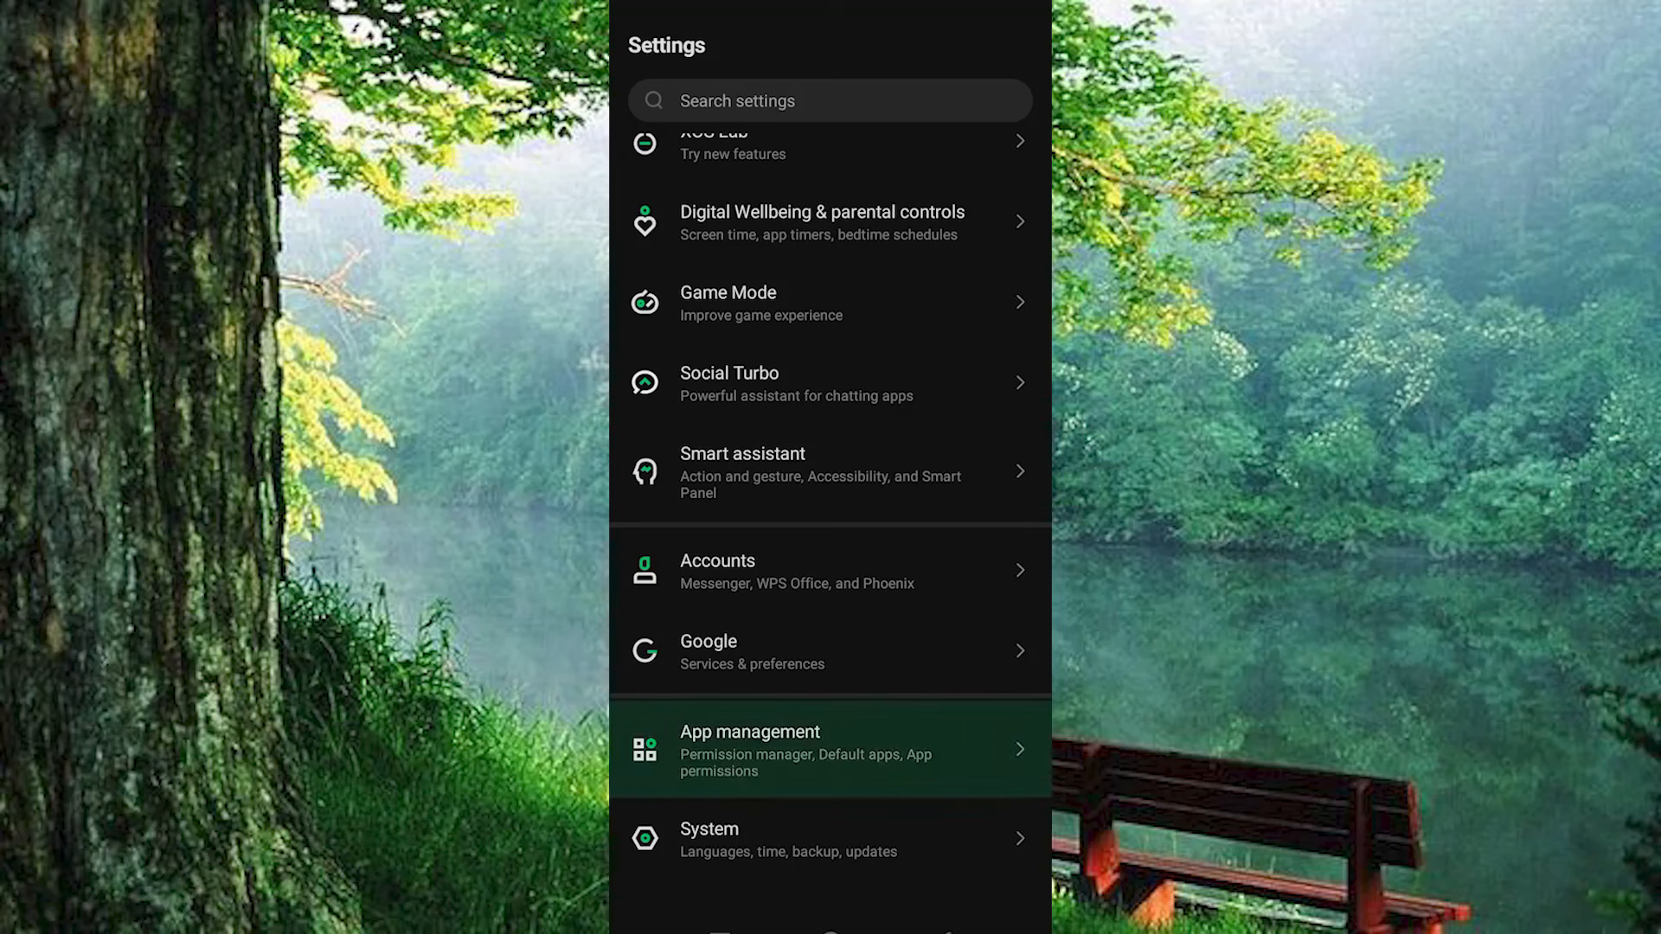
Step: Go to App management's App settings to show all installed apps
click(777, 747)
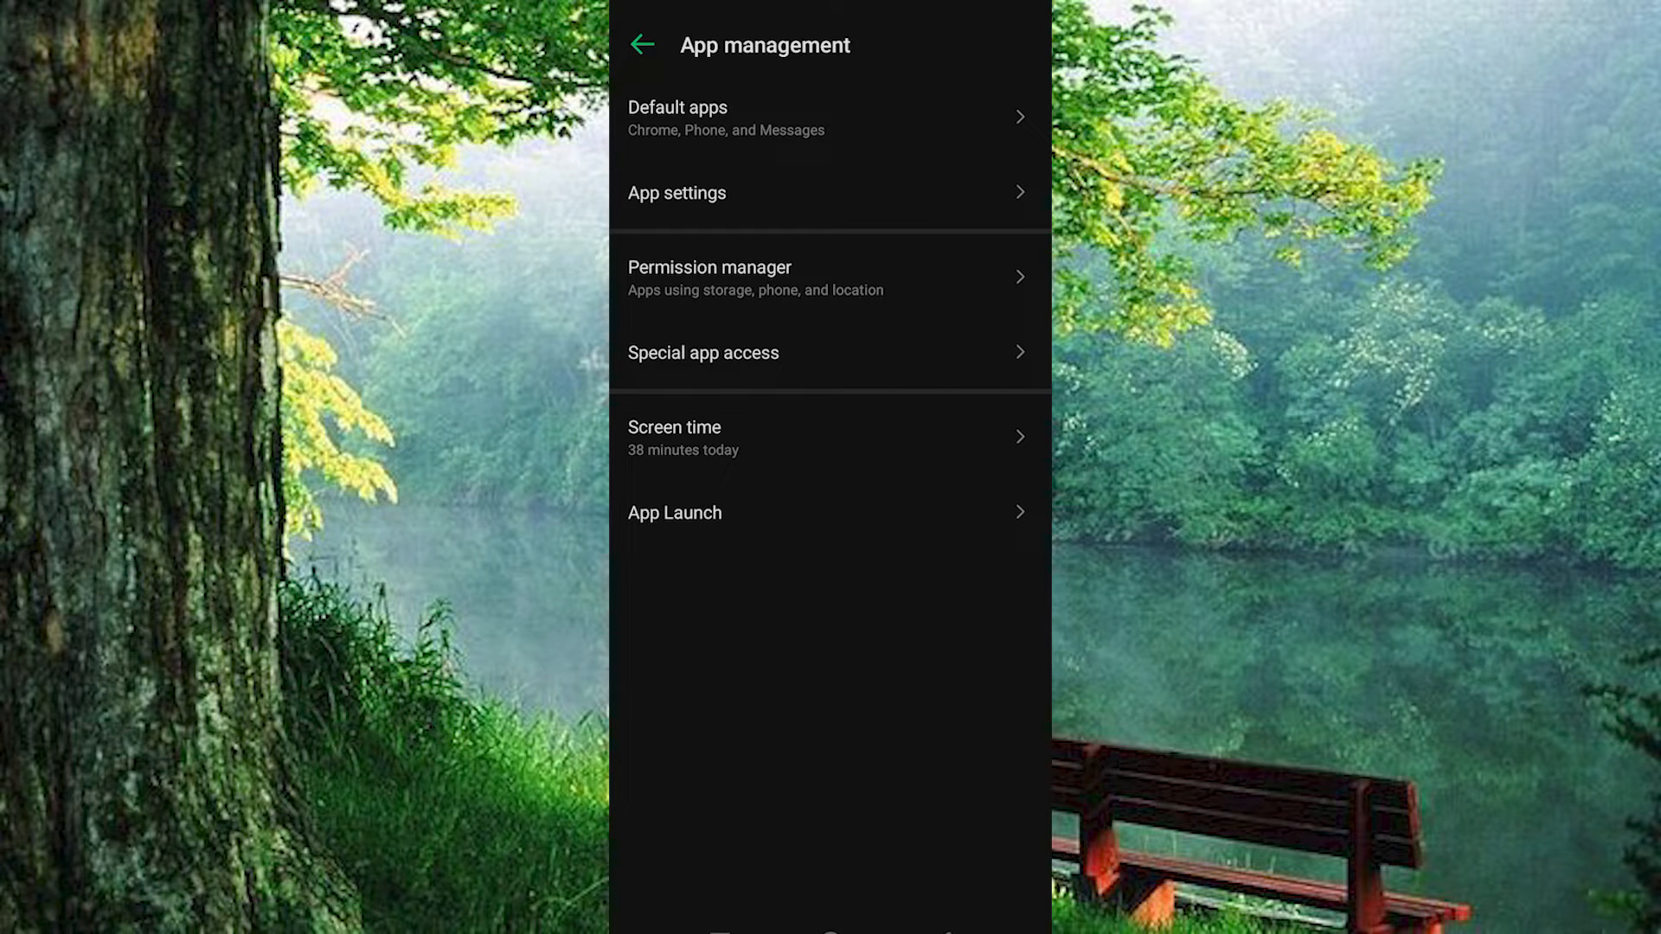
click(676, 193)
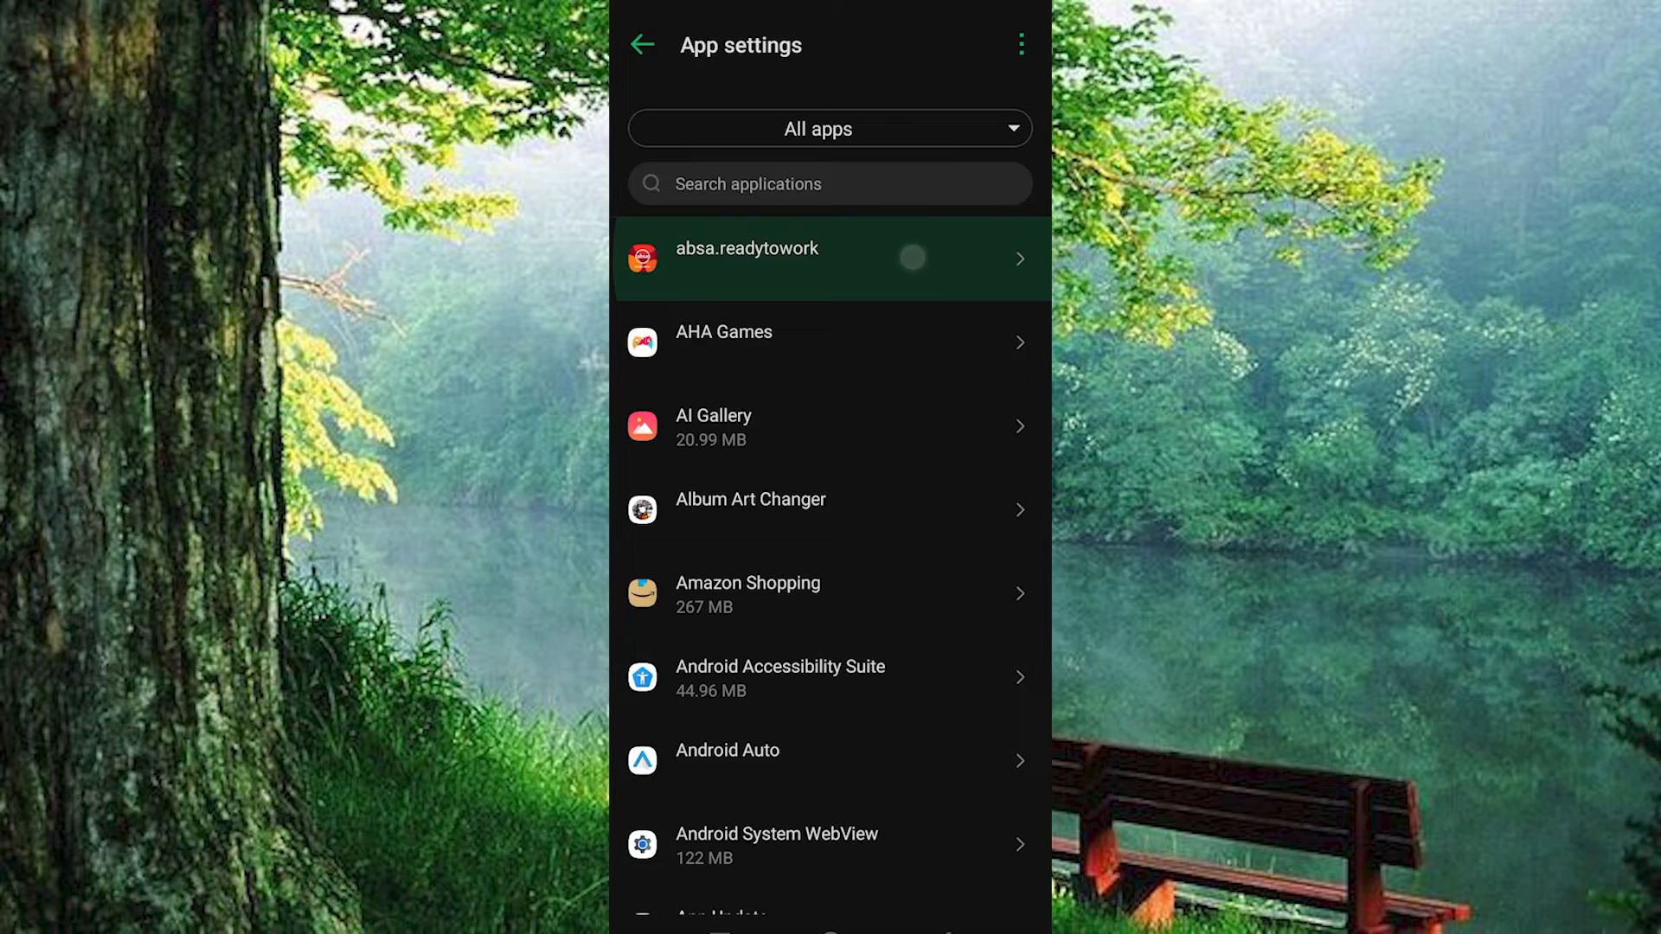
Step: Open absa.readytowork's App info and go to its Battery page
click(748, 257)
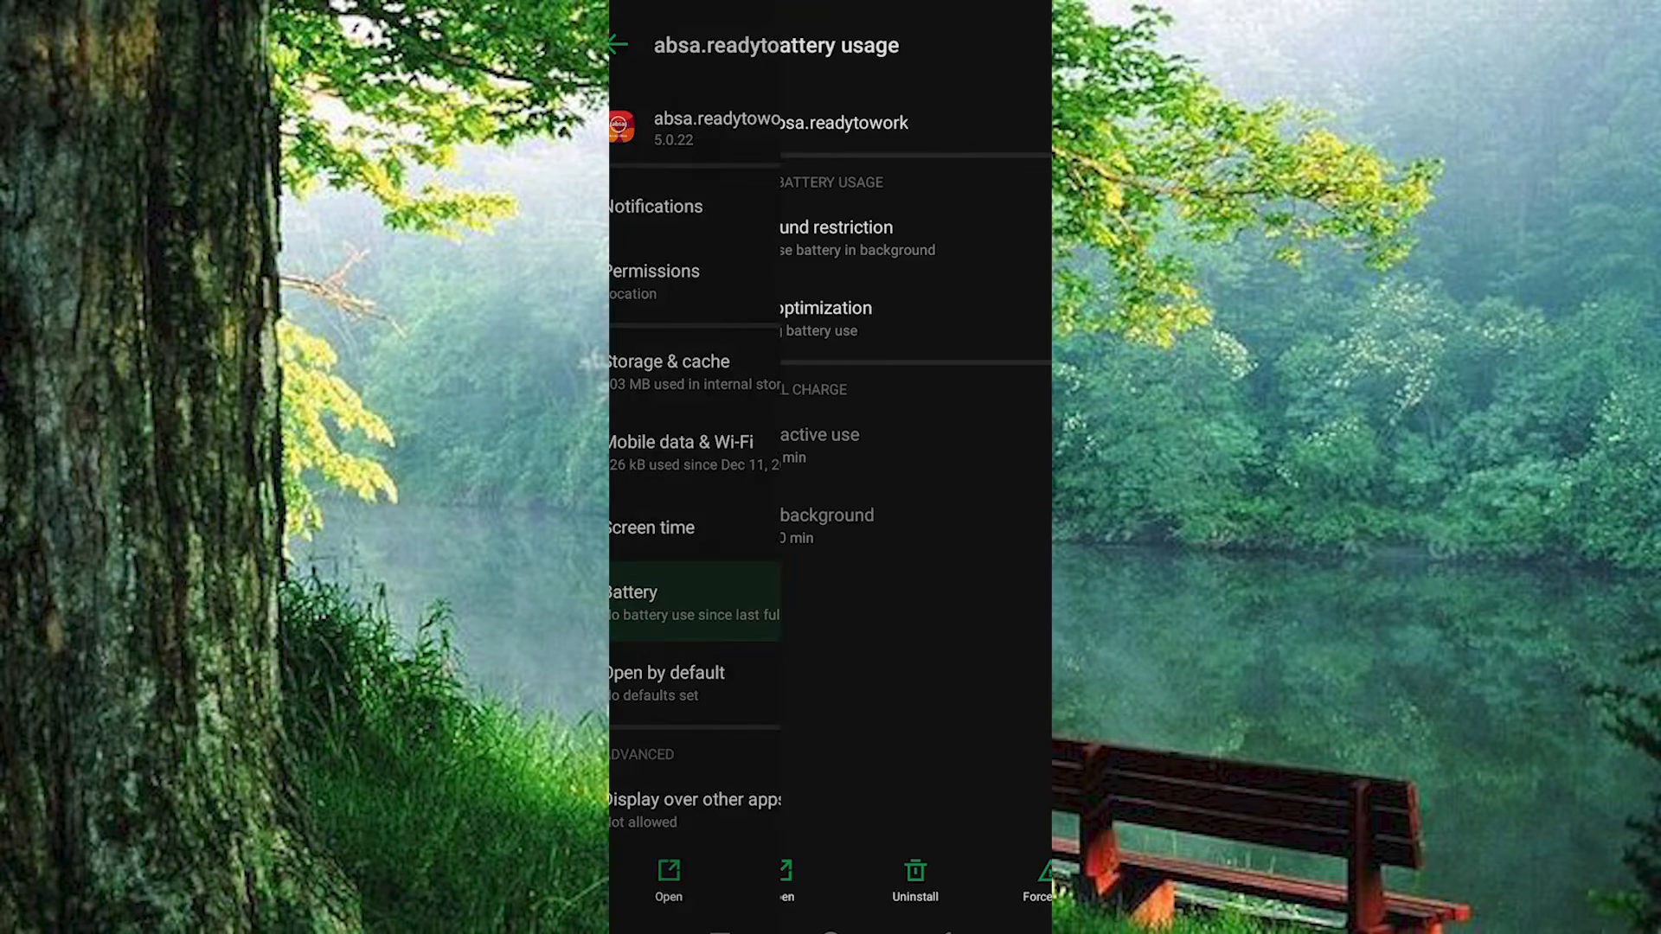
click(690, 603)
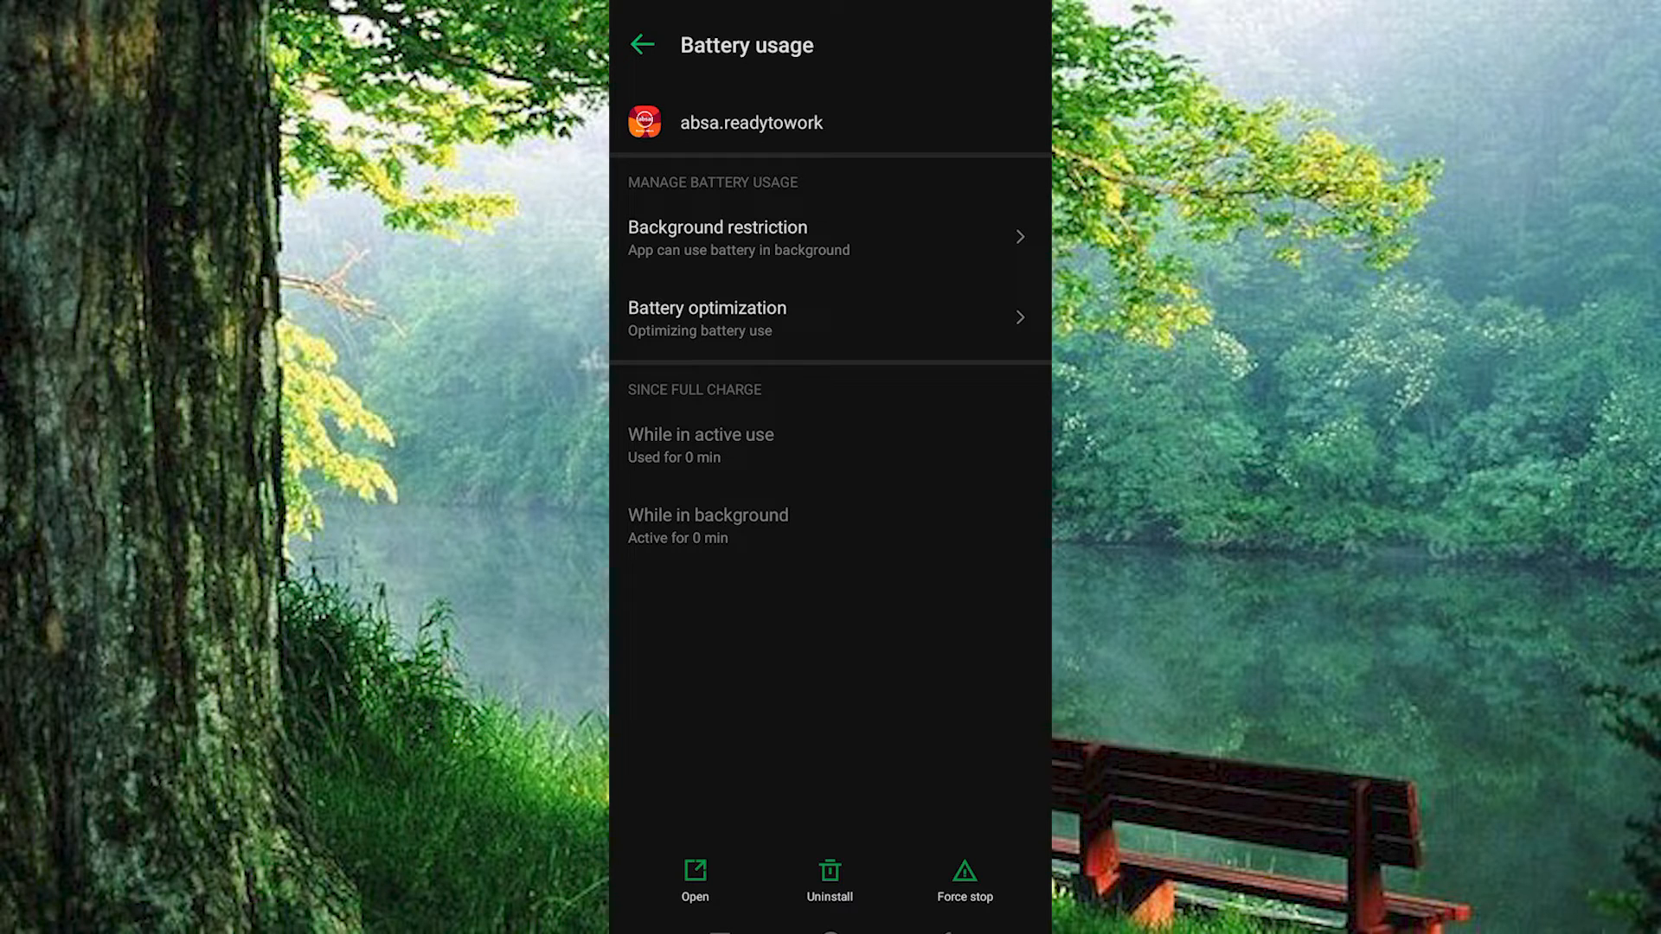
click(718, 237)
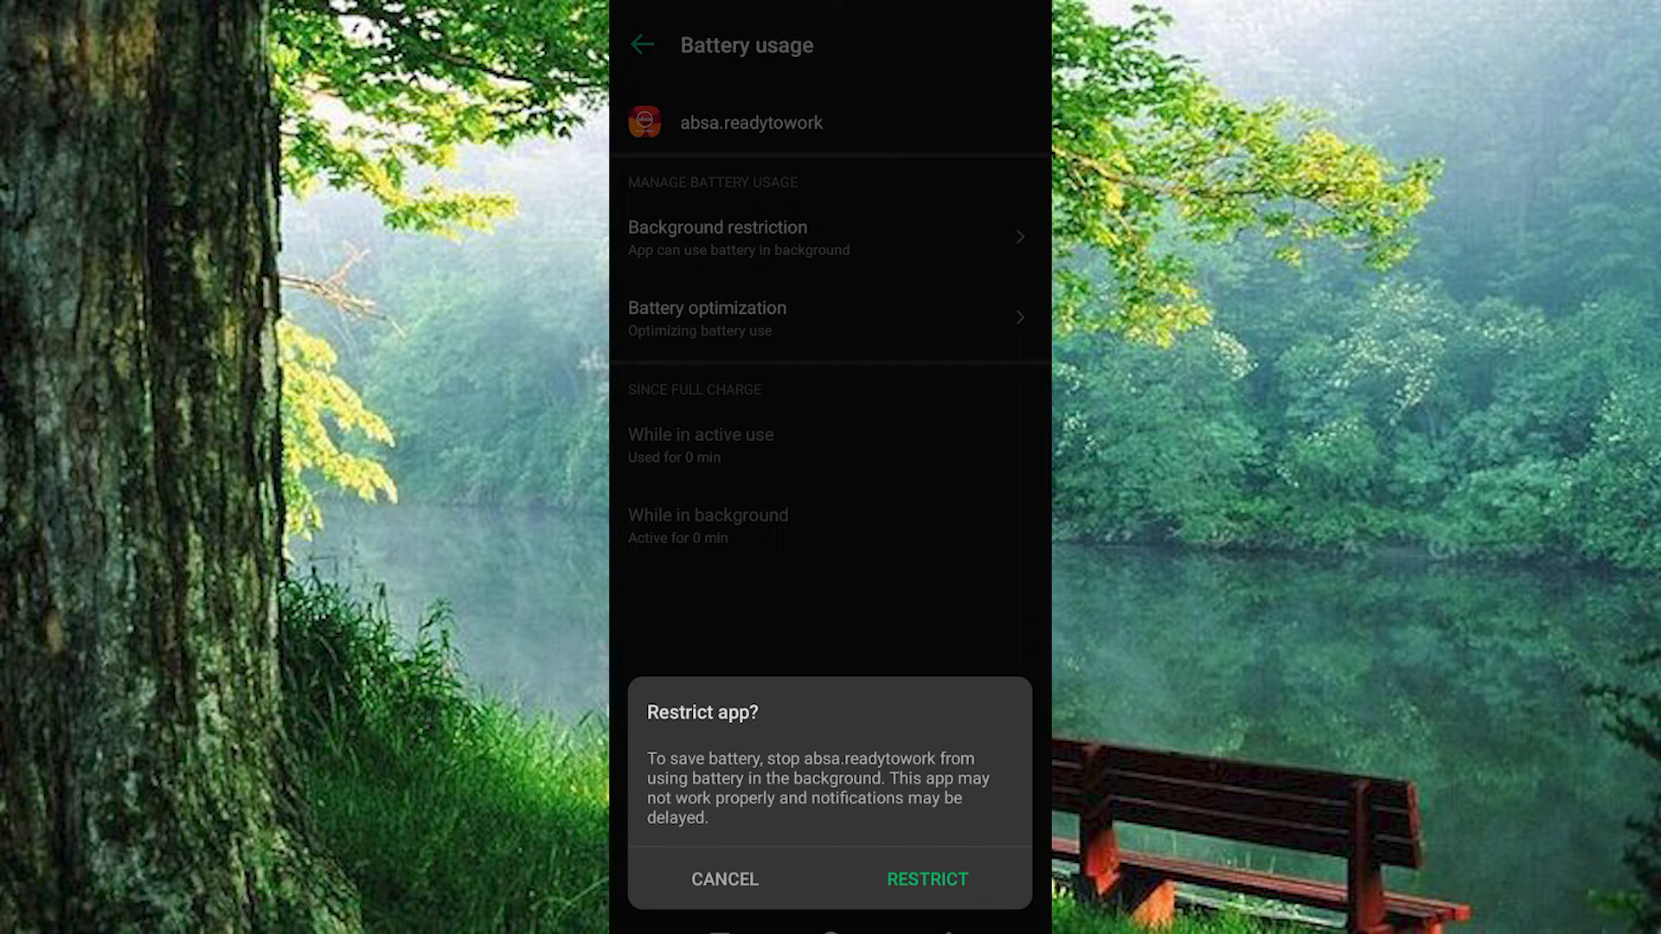
click(723, 879)
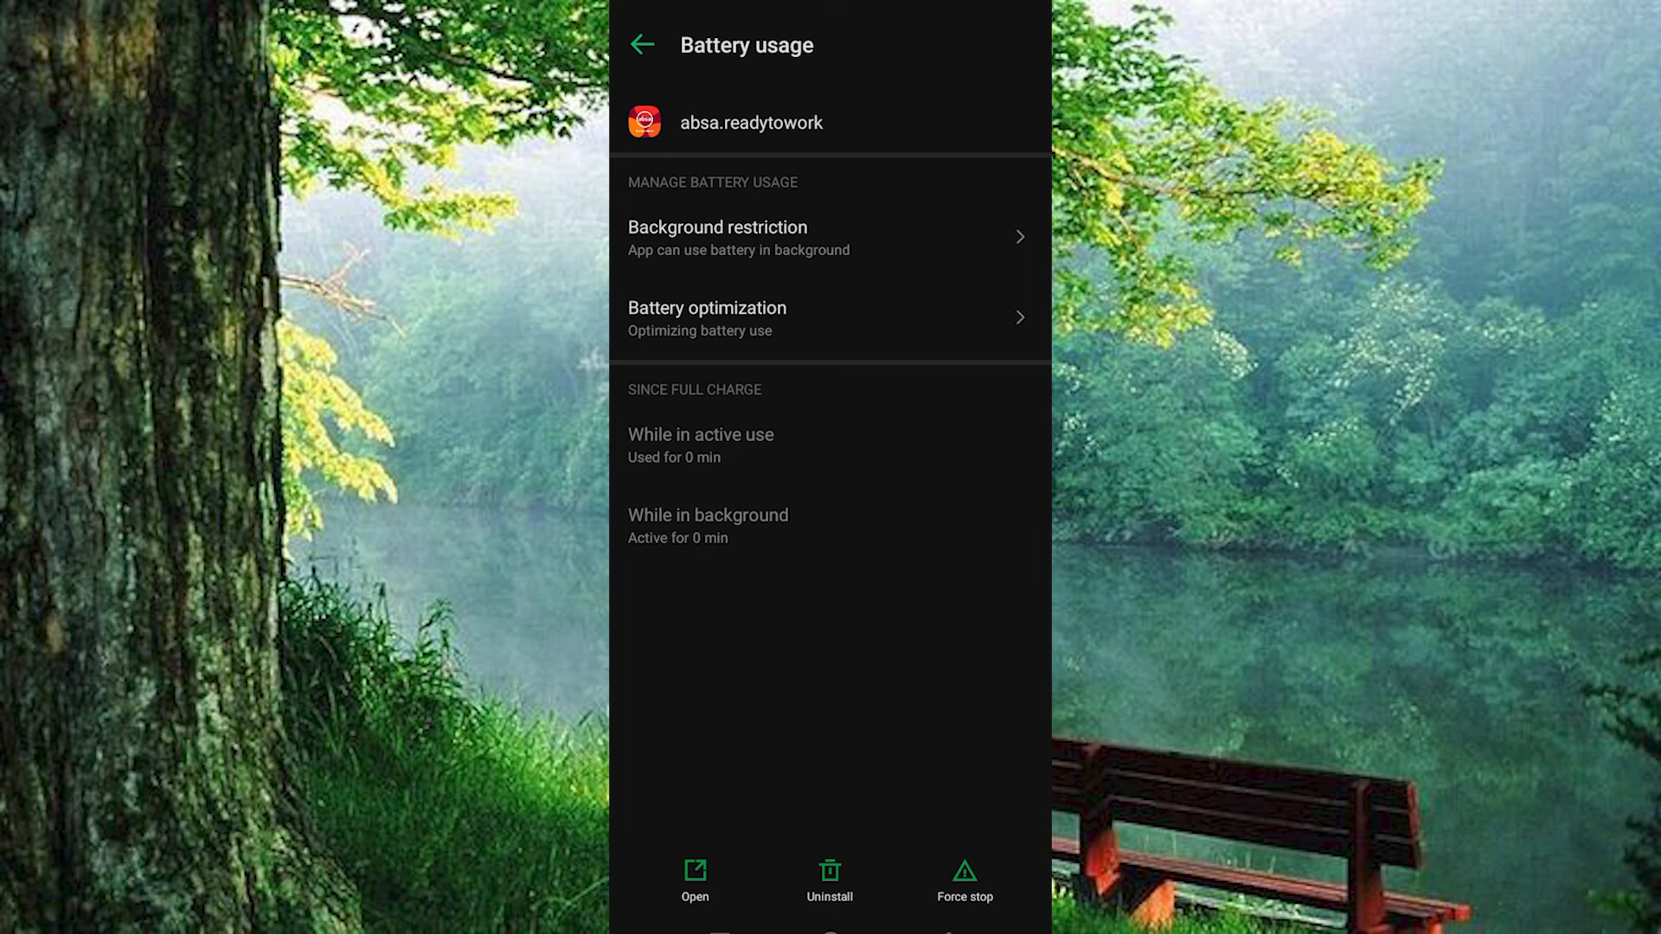